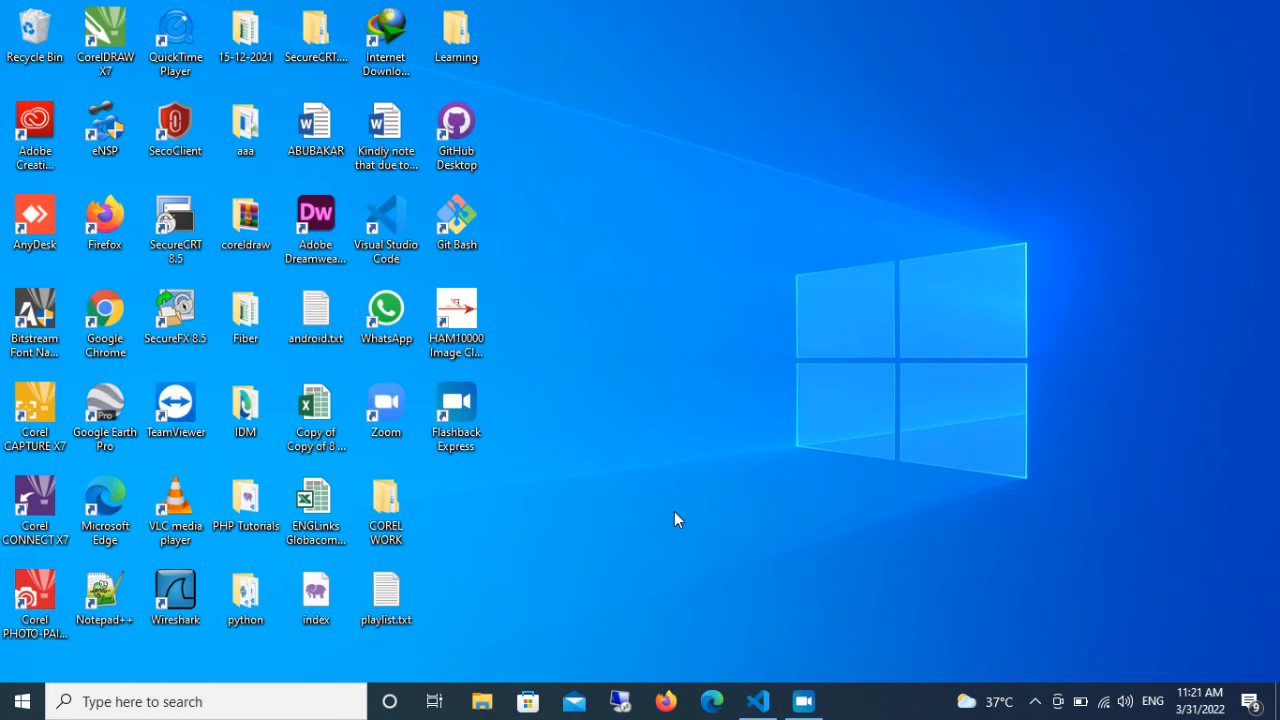
Step: Search Start for 'power', cancel the accidental PowerPoint launch, and open File Explorer
left_click(15, 701)
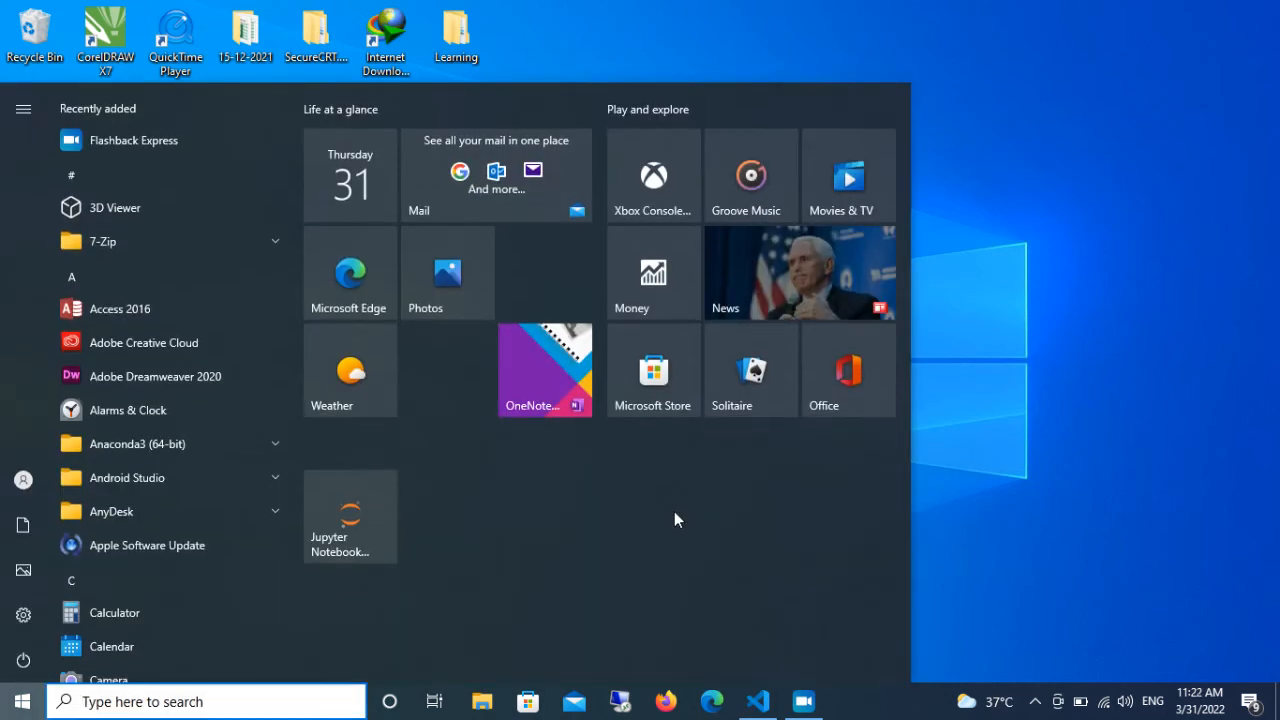
type("power")
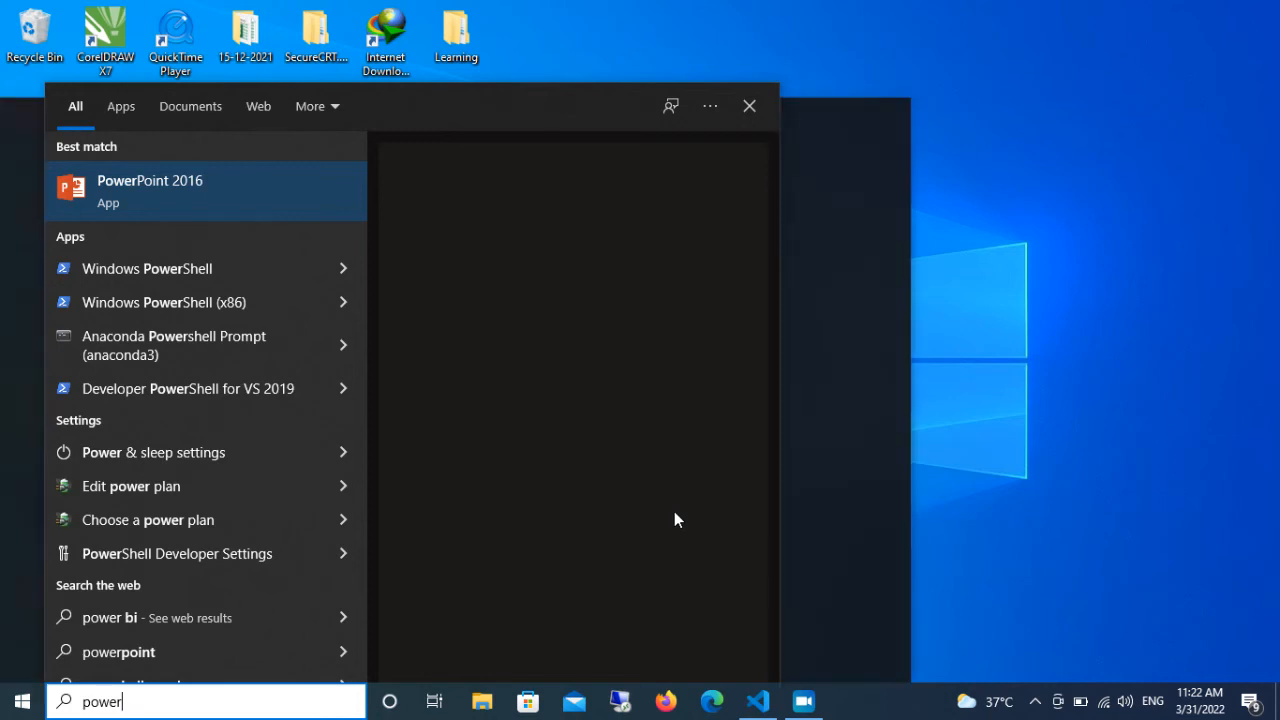
left_click(749, 105)
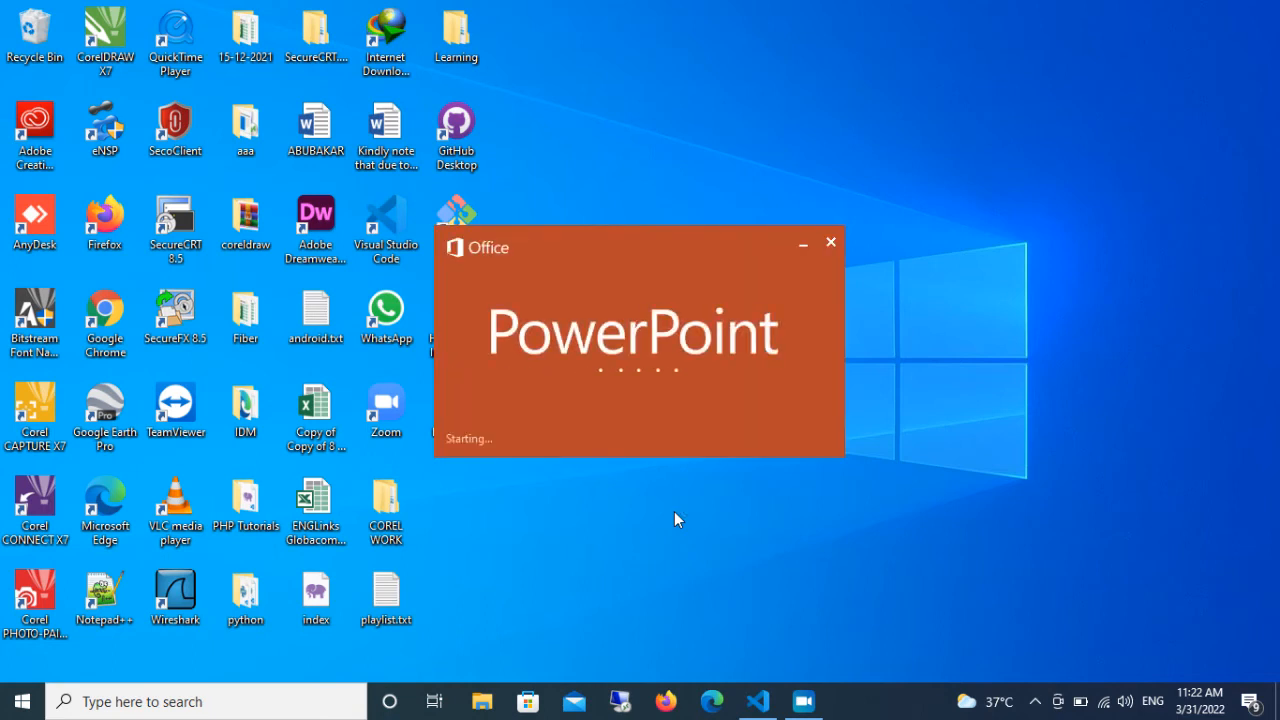
mouse_move(854, 243)
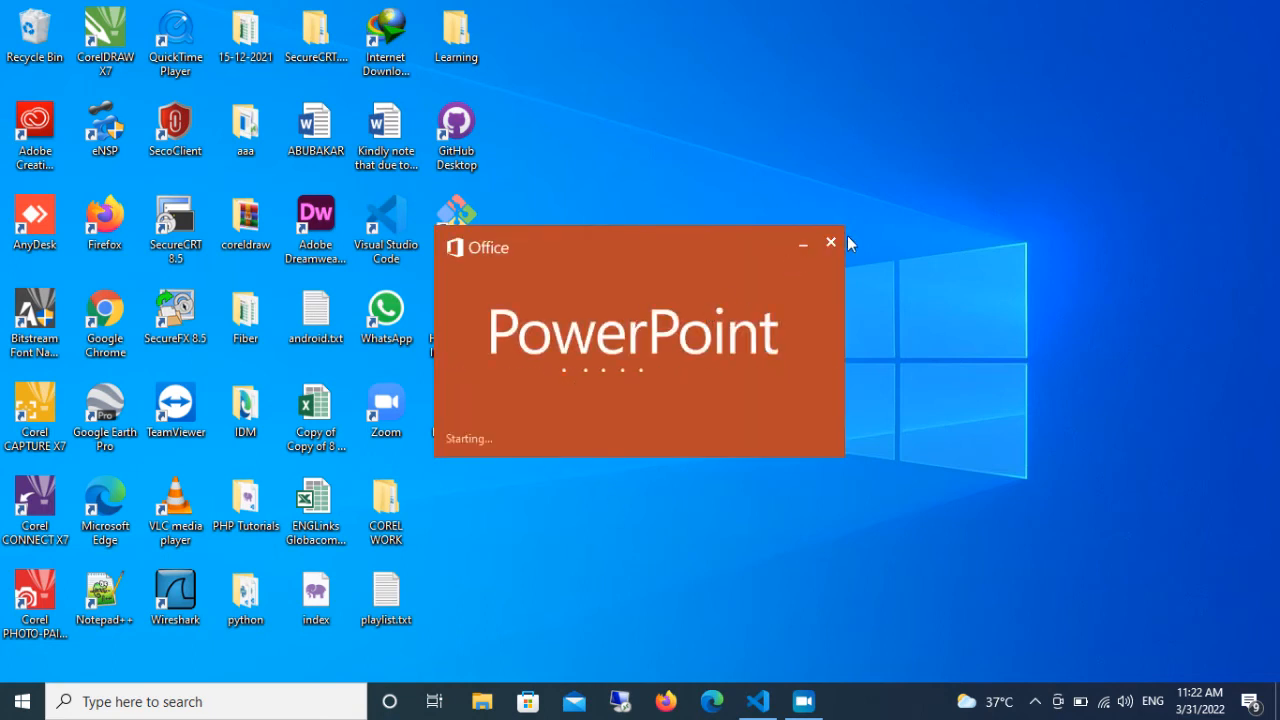
left_click(831, 242)
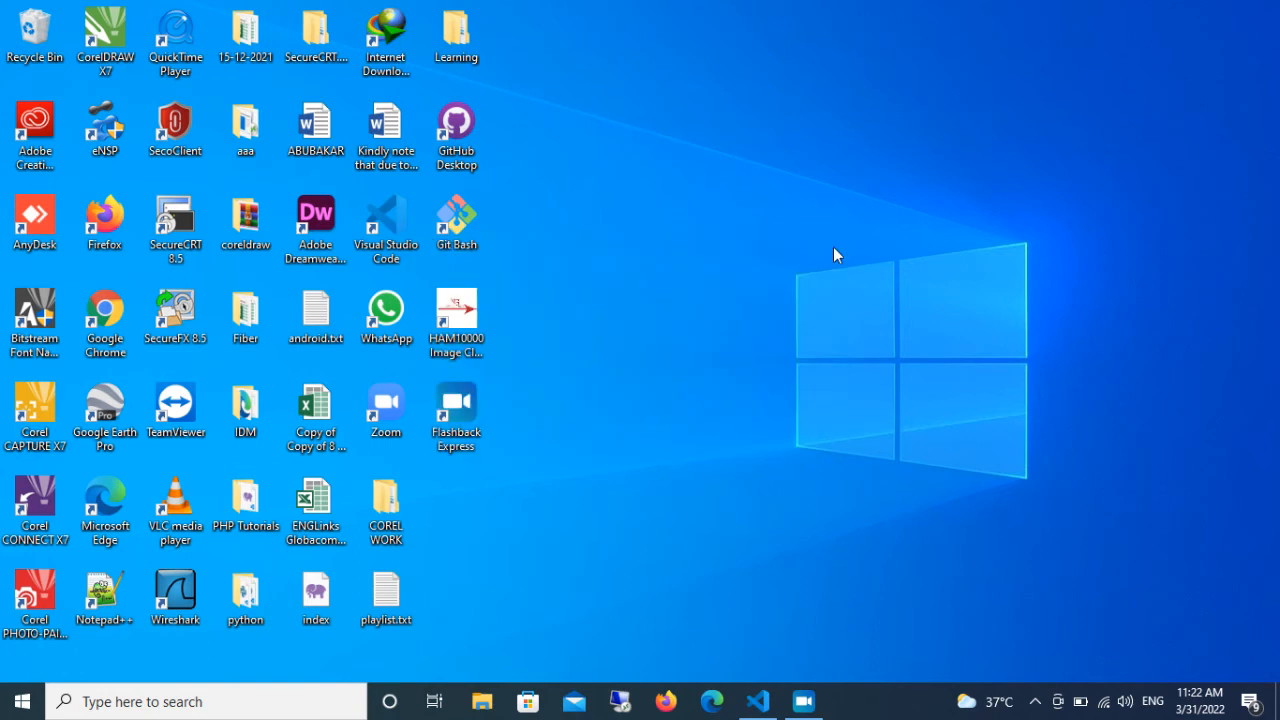
left_click(843, 699)
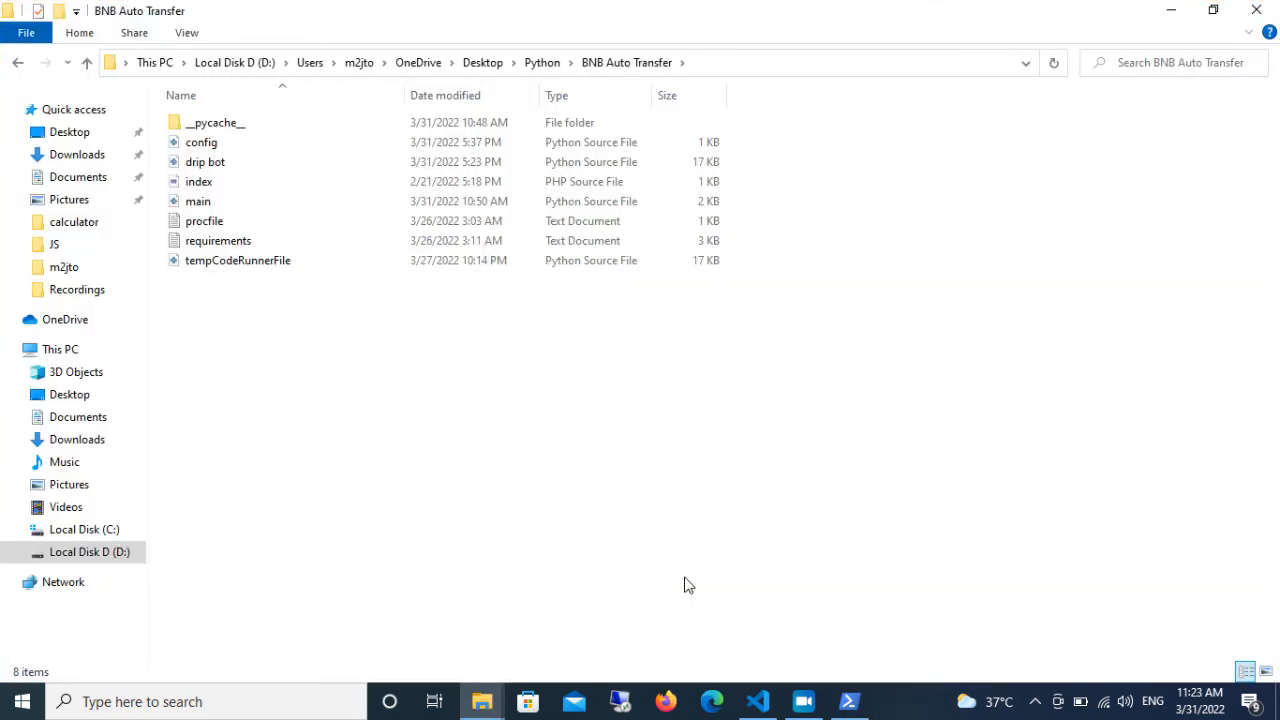
mouse_move(967, 8)
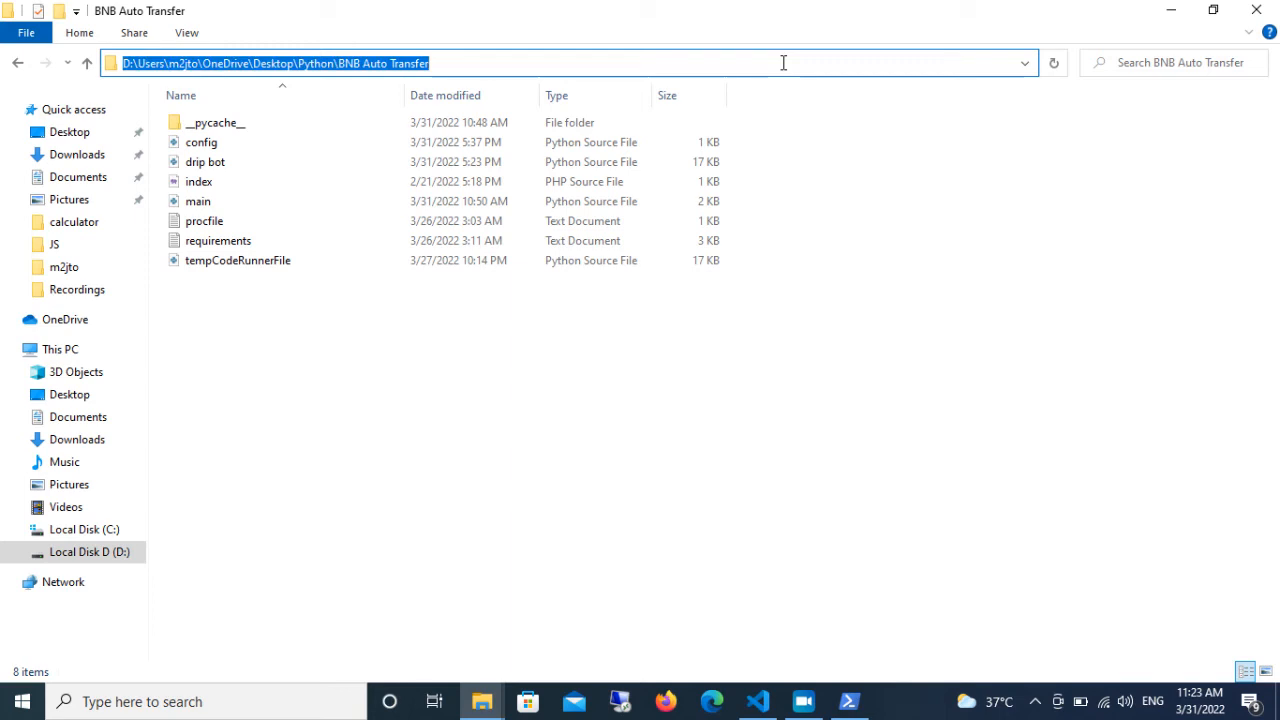
Step: In PowerShell, cd into "D:\Users\m2jto\OneDrive\Desktop\Python\BNB Auto Transfer"
left_click(851, 698)
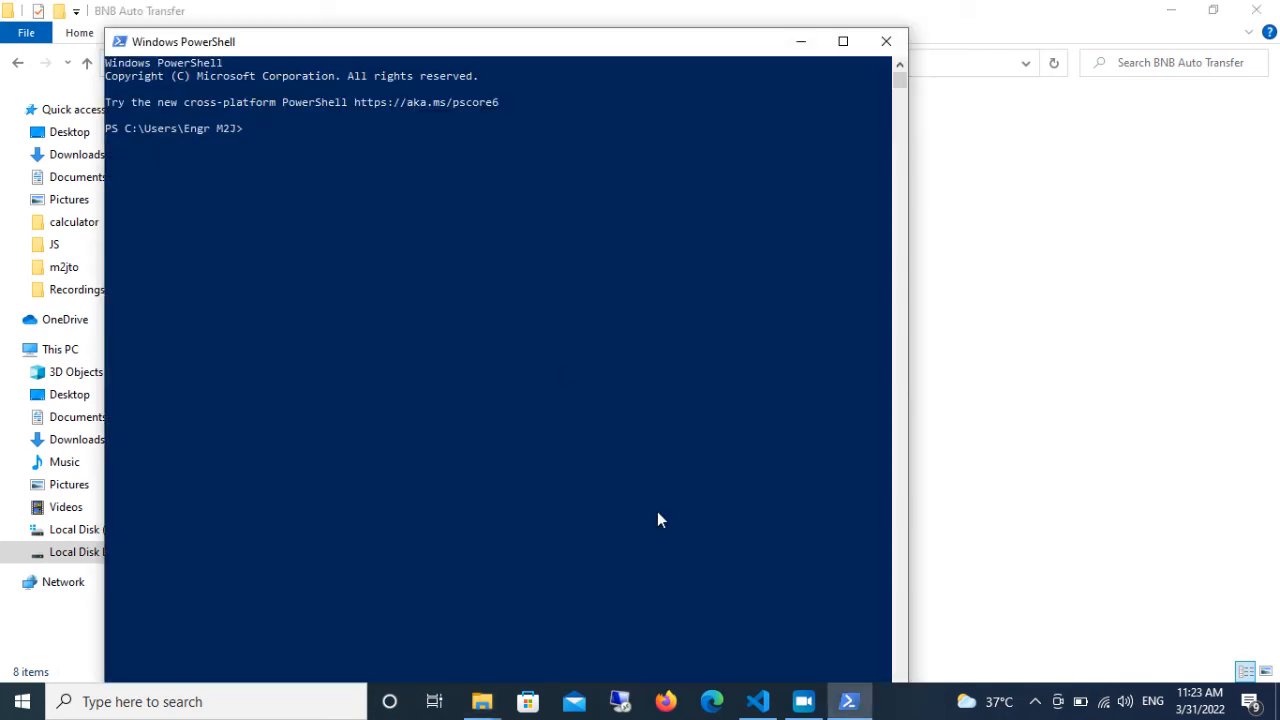
type("c")
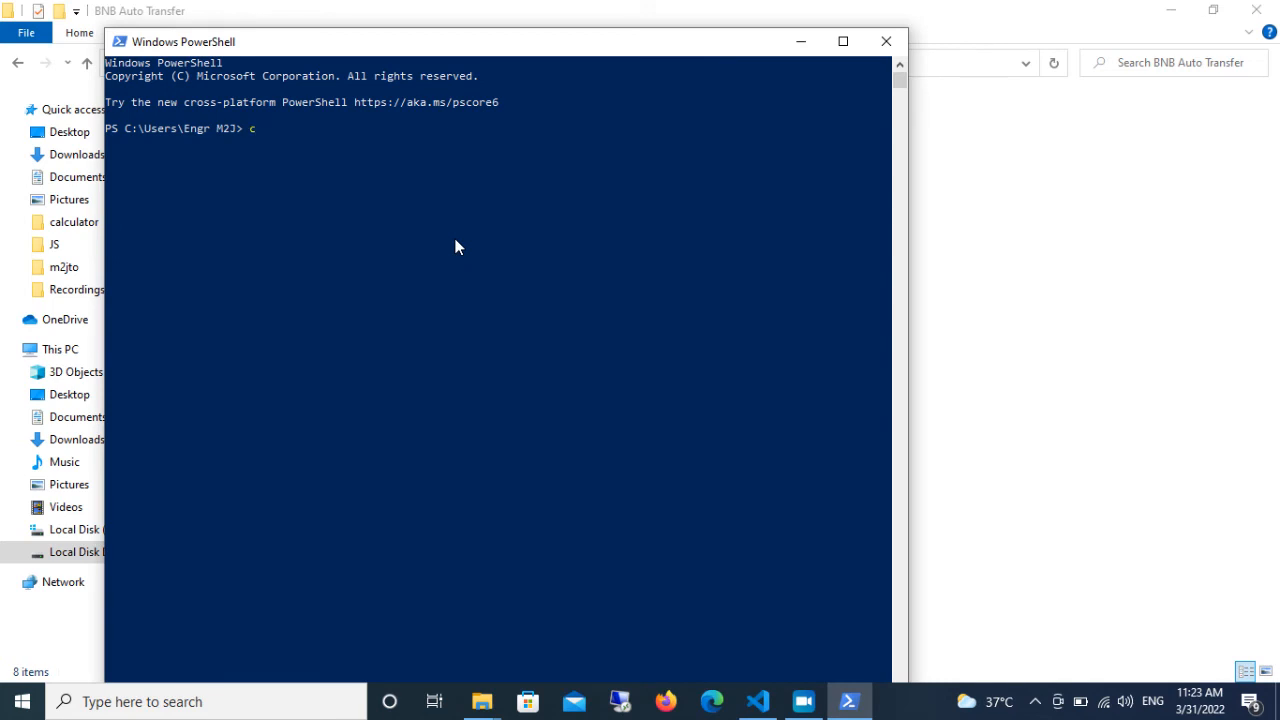
type("d")
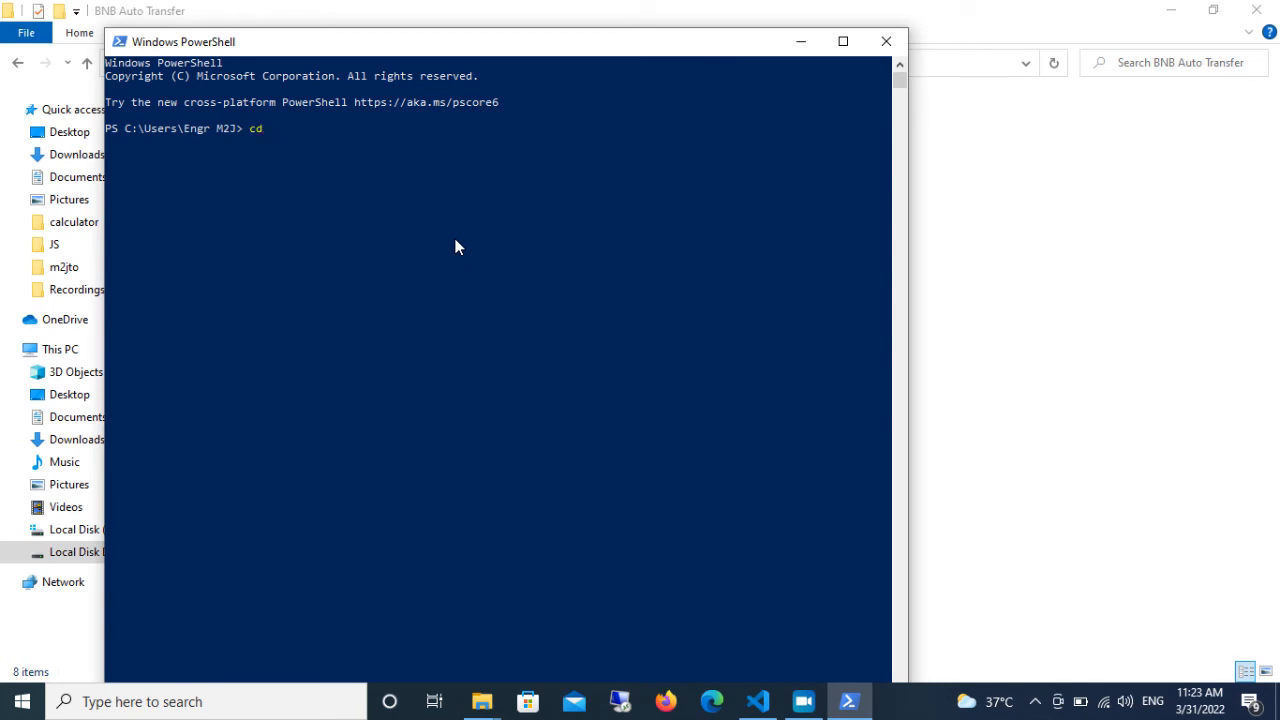
type("\"D:\\Users\\m2jto\\OneDrive\\Desktop\\Python\\BNB Auto Transfer")
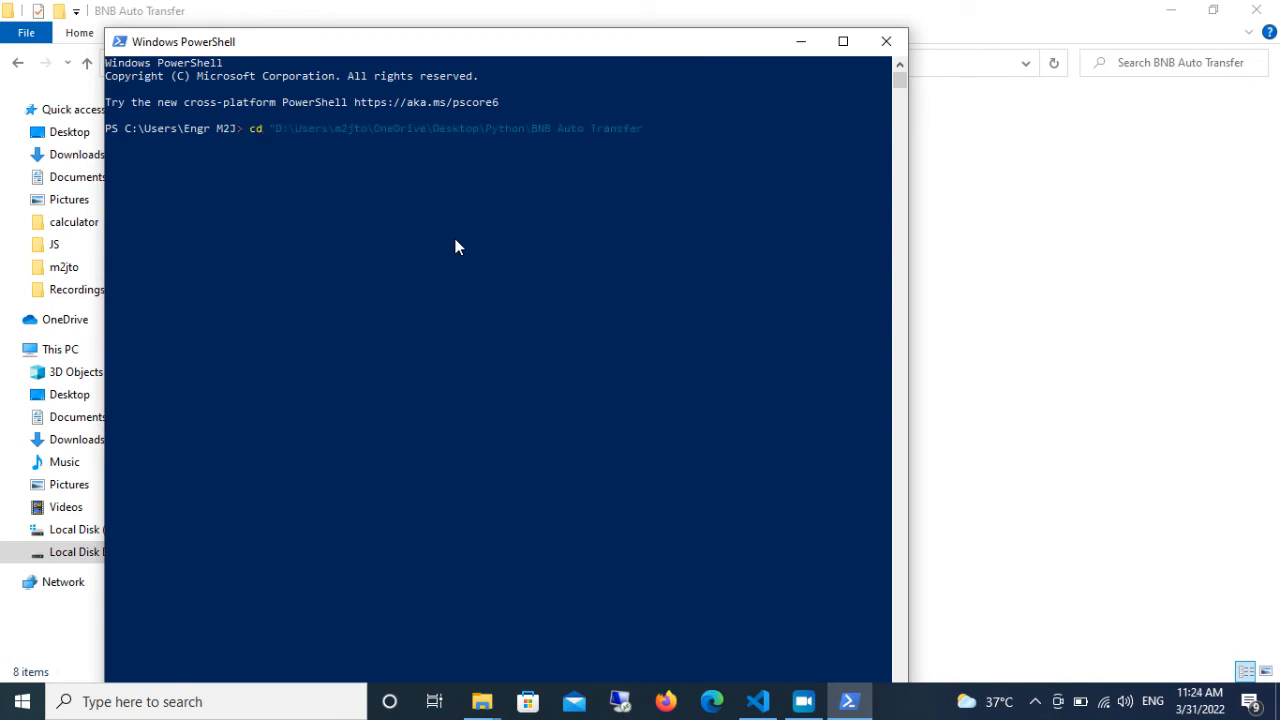
type("\"")
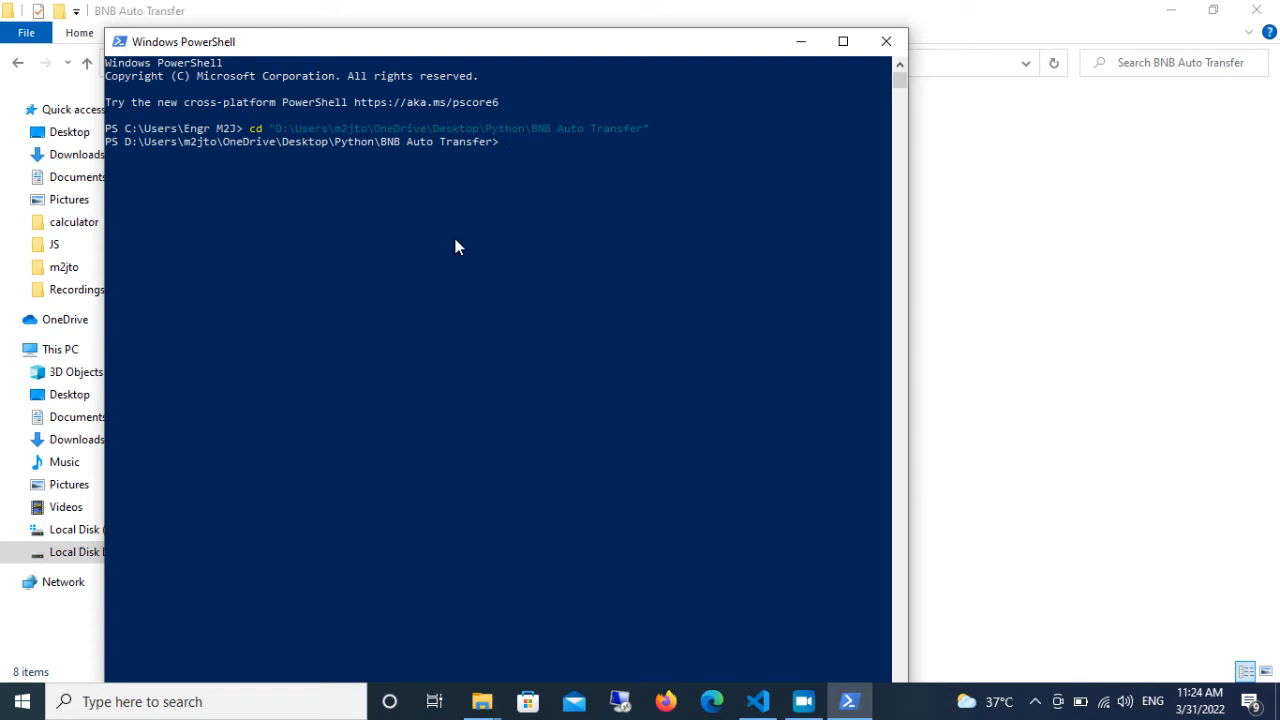
Step: Start the bot with python main.py
type("p")
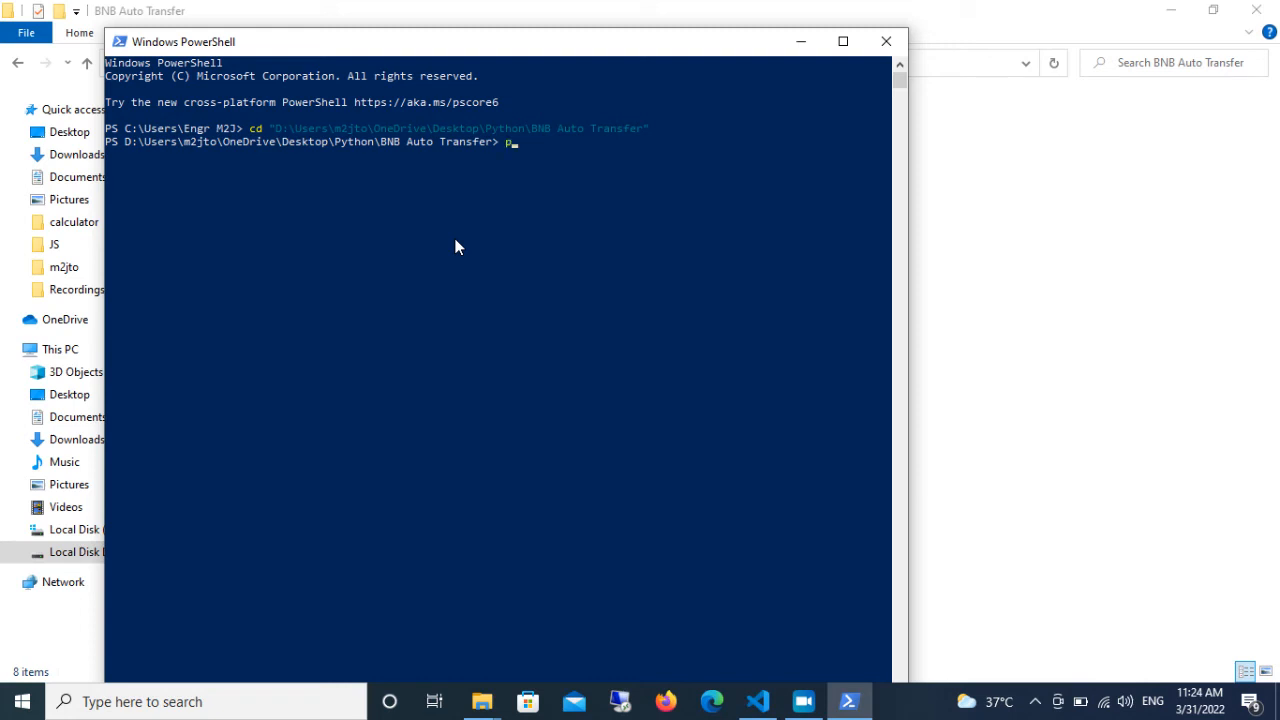
type("ython")
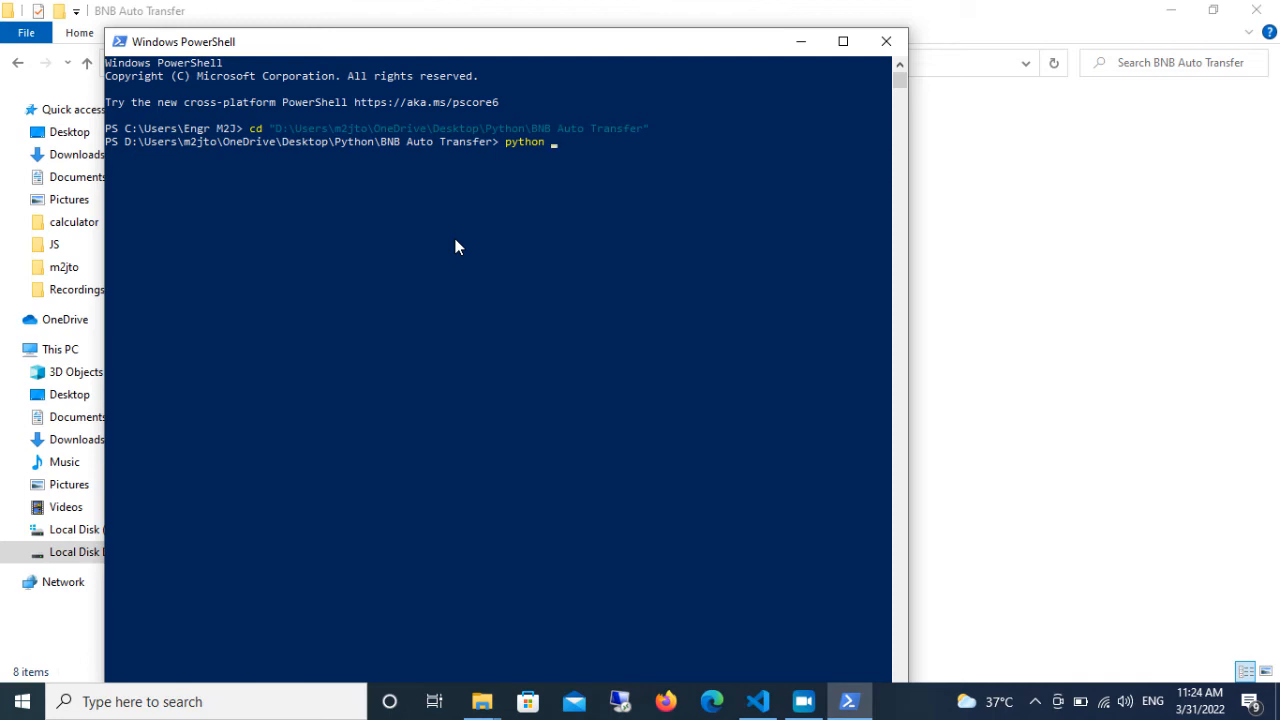
type("main.py")
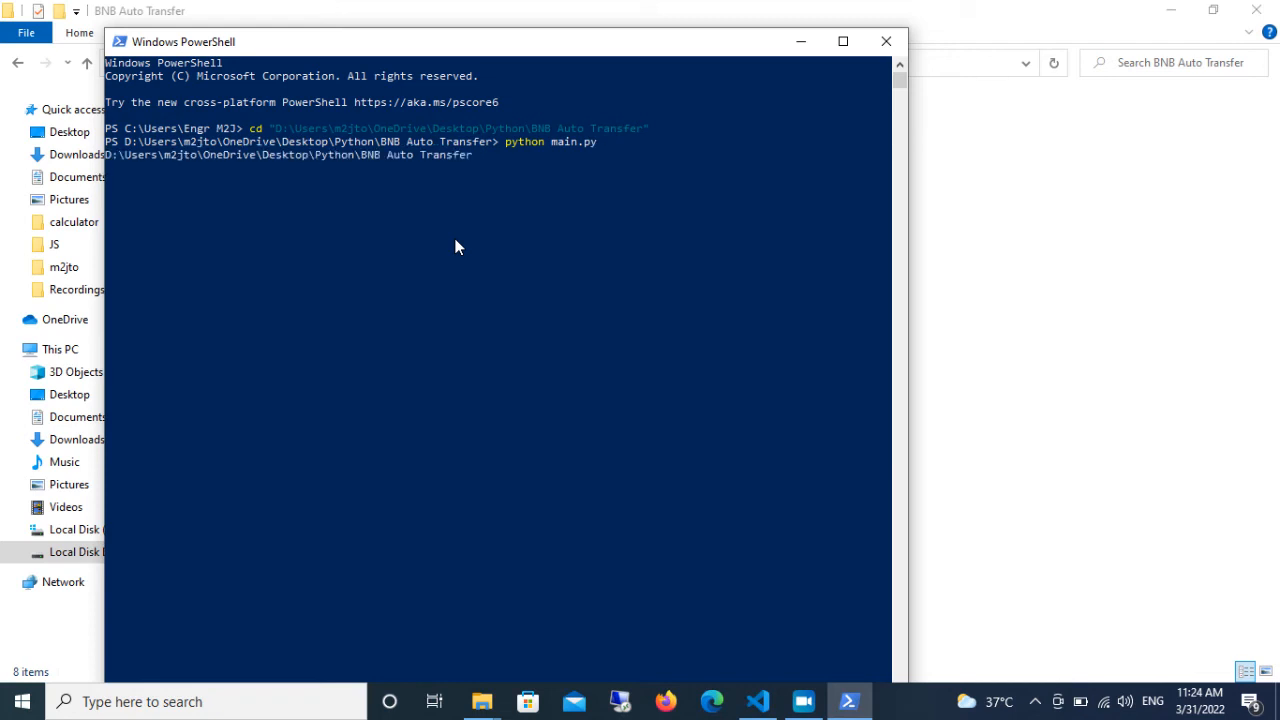
mouse_move(381, 253)
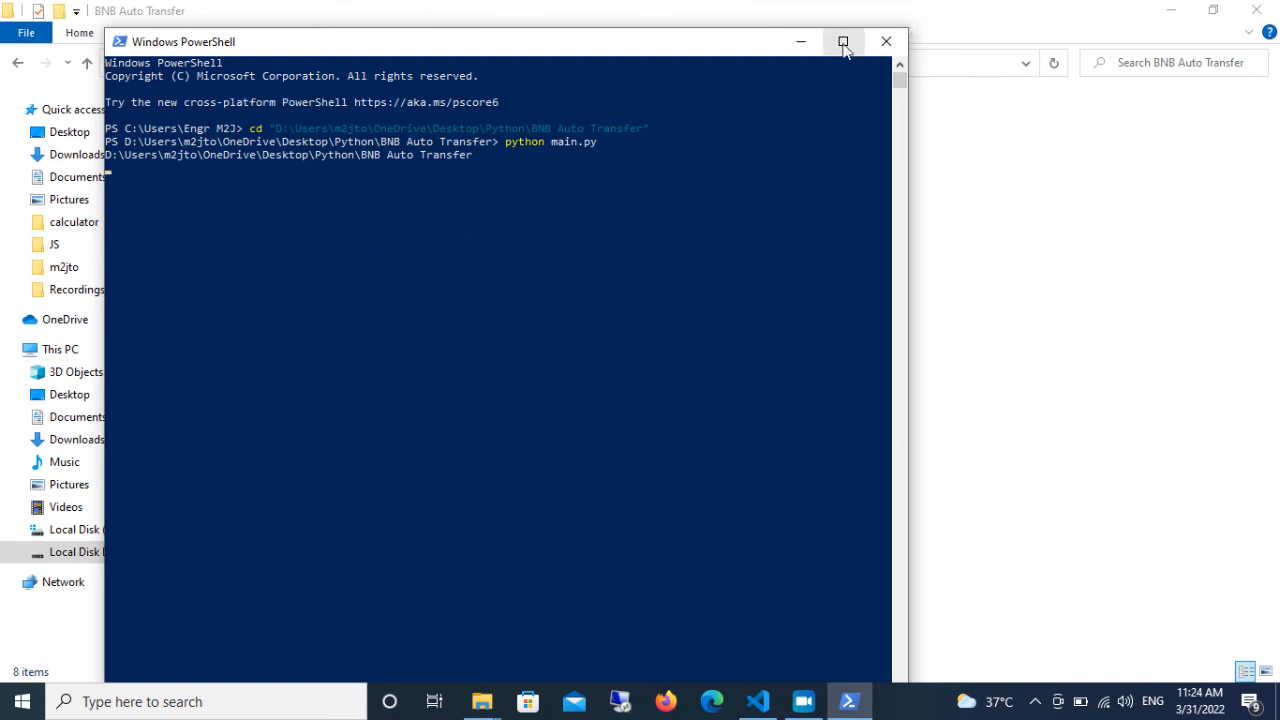
Step: Maximize the PowerShell console while the bot reports a 1E-18 balance
left_click(841, 41)
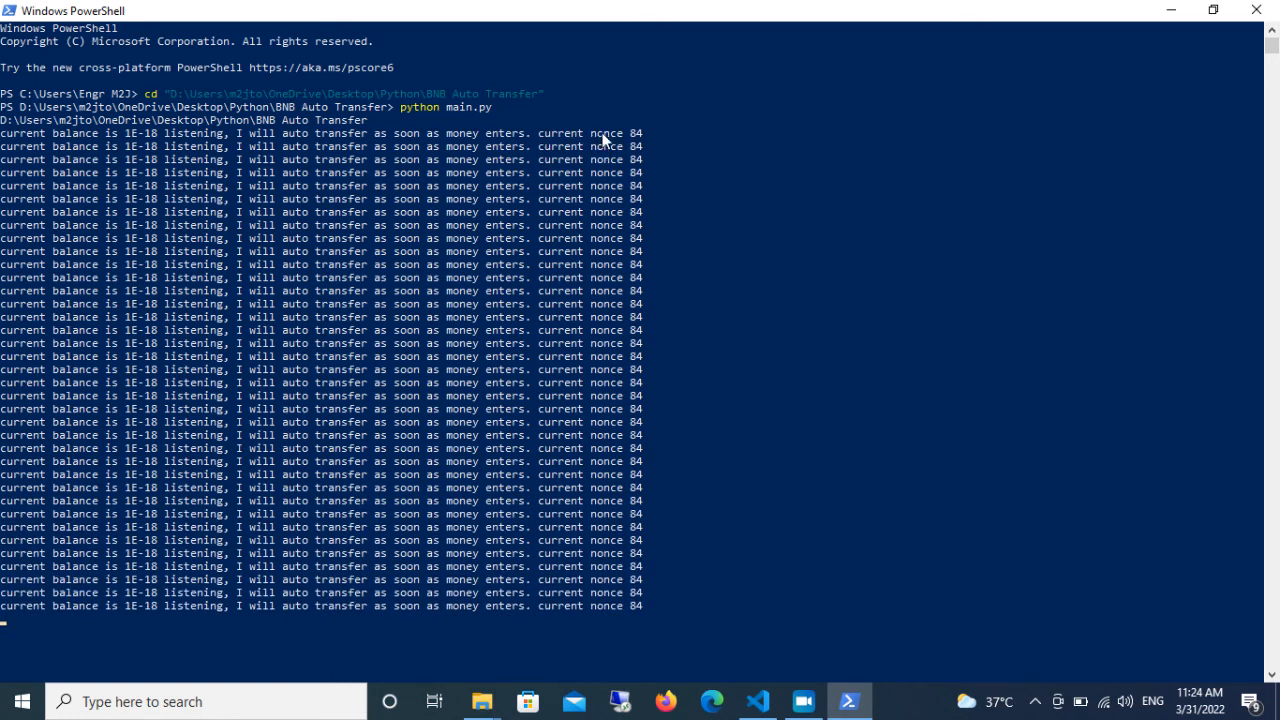
scroll("down", 3)
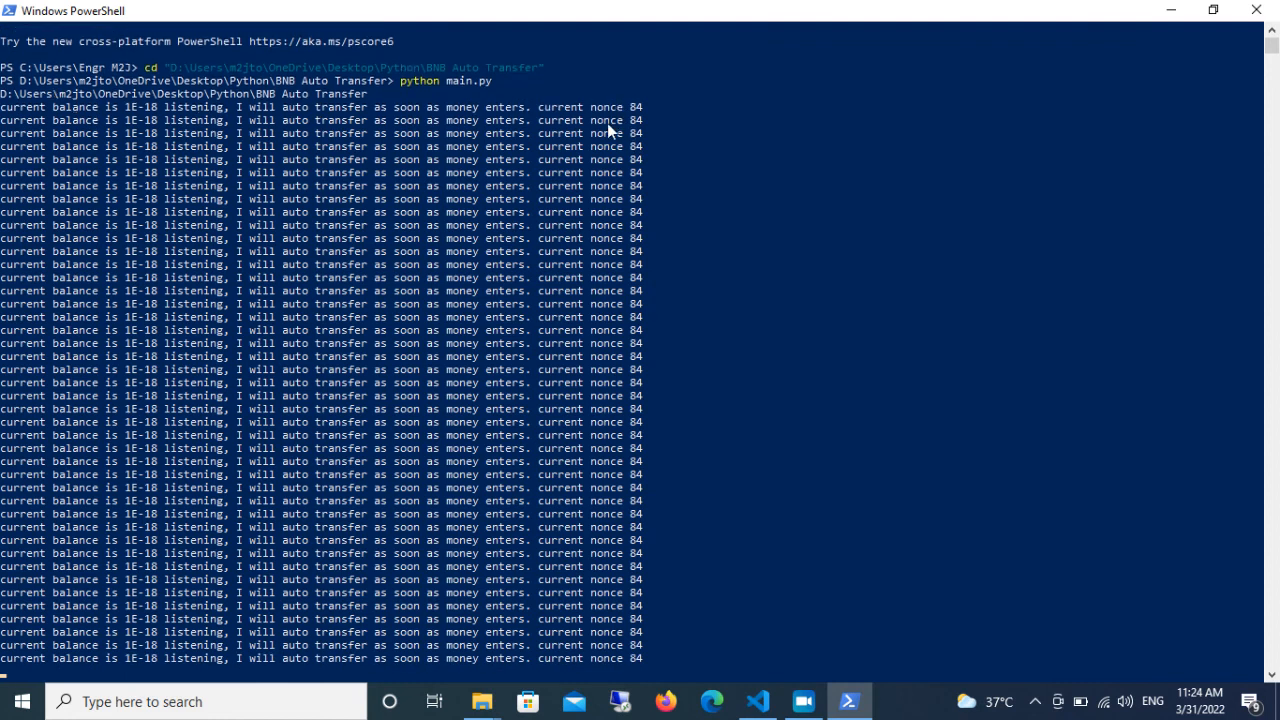
scroll("down", 3)
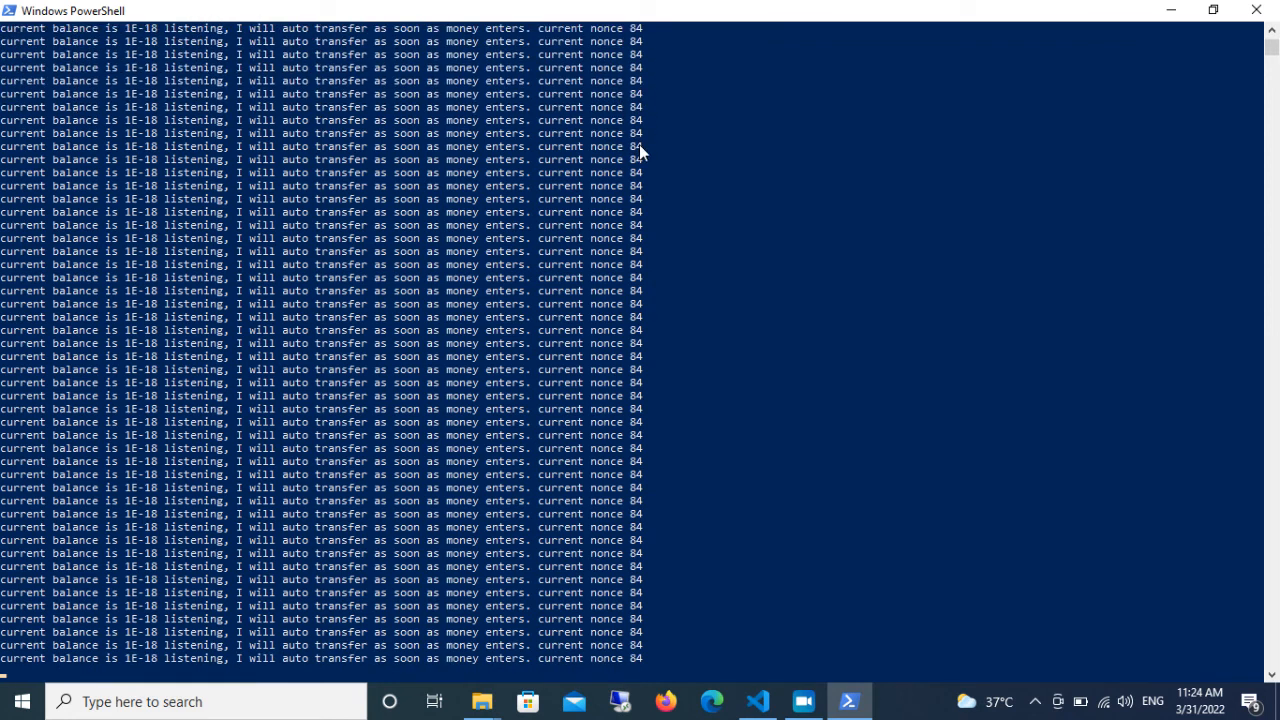
mouse_move(545, 198)
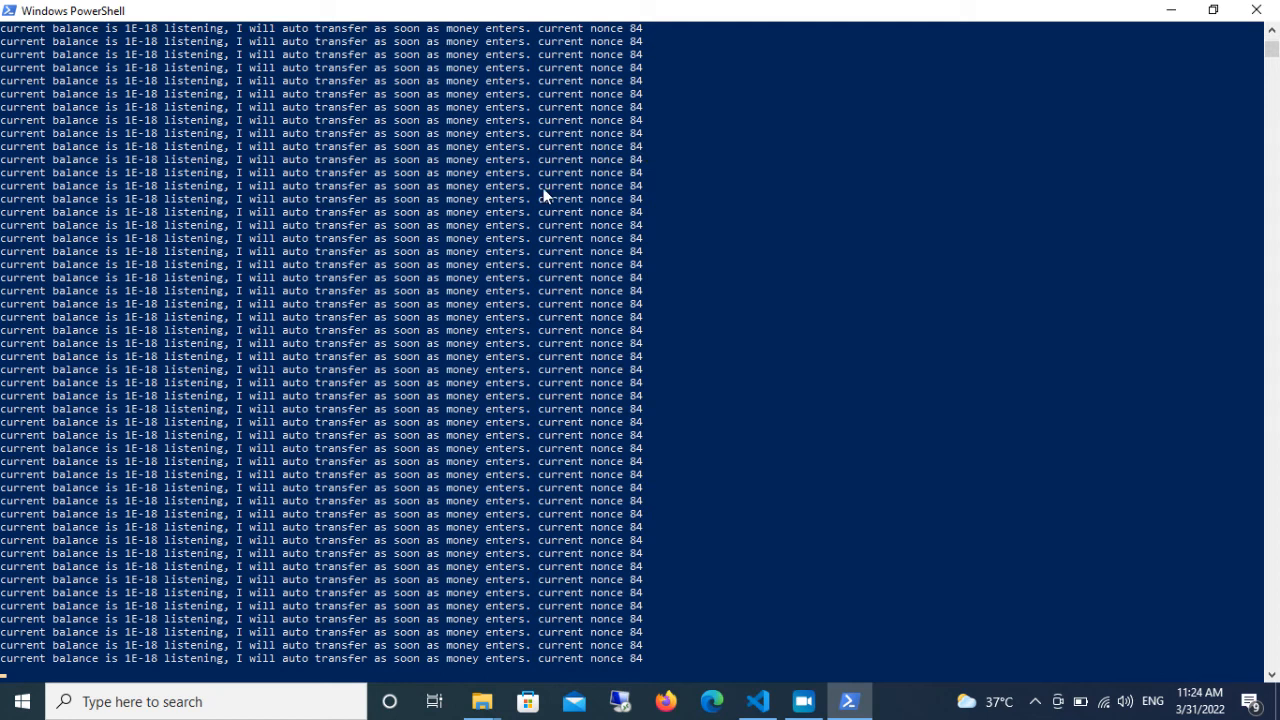
mouse_move(714, 258)
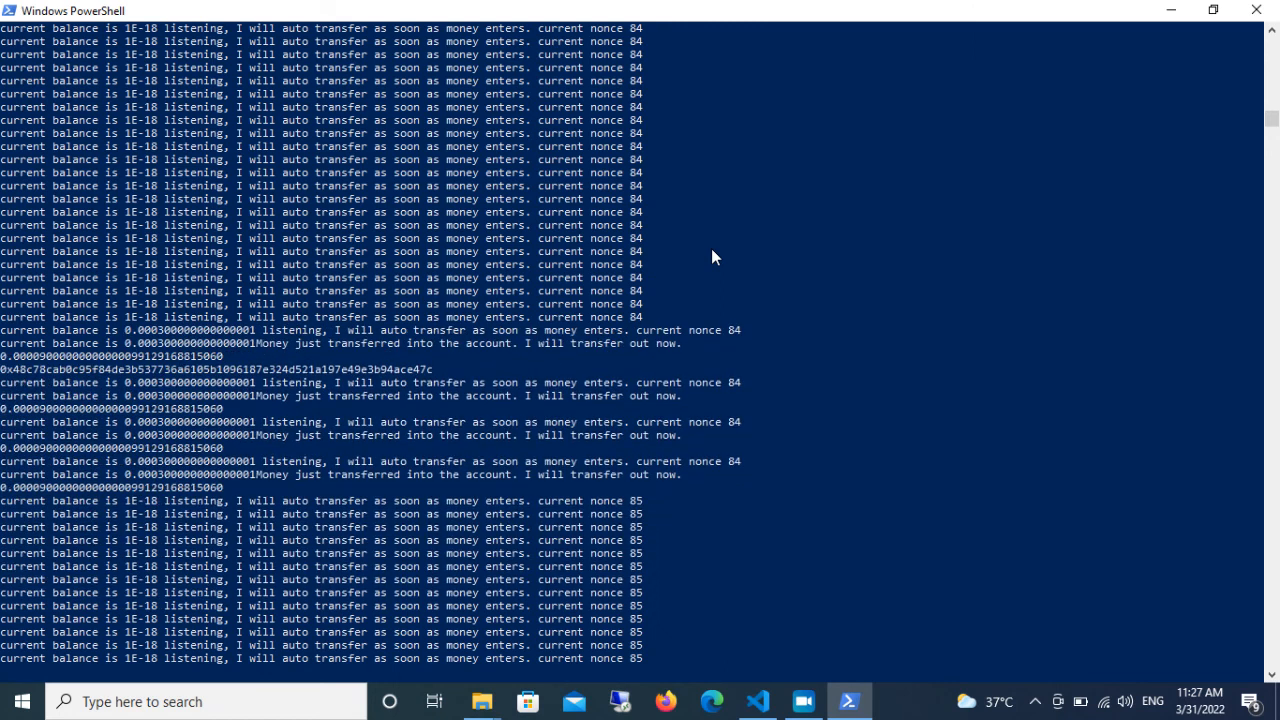
Step: Scroll the bot output to see the 0.0003 deposit transferred out and nonce 85
scroll("down", 3)
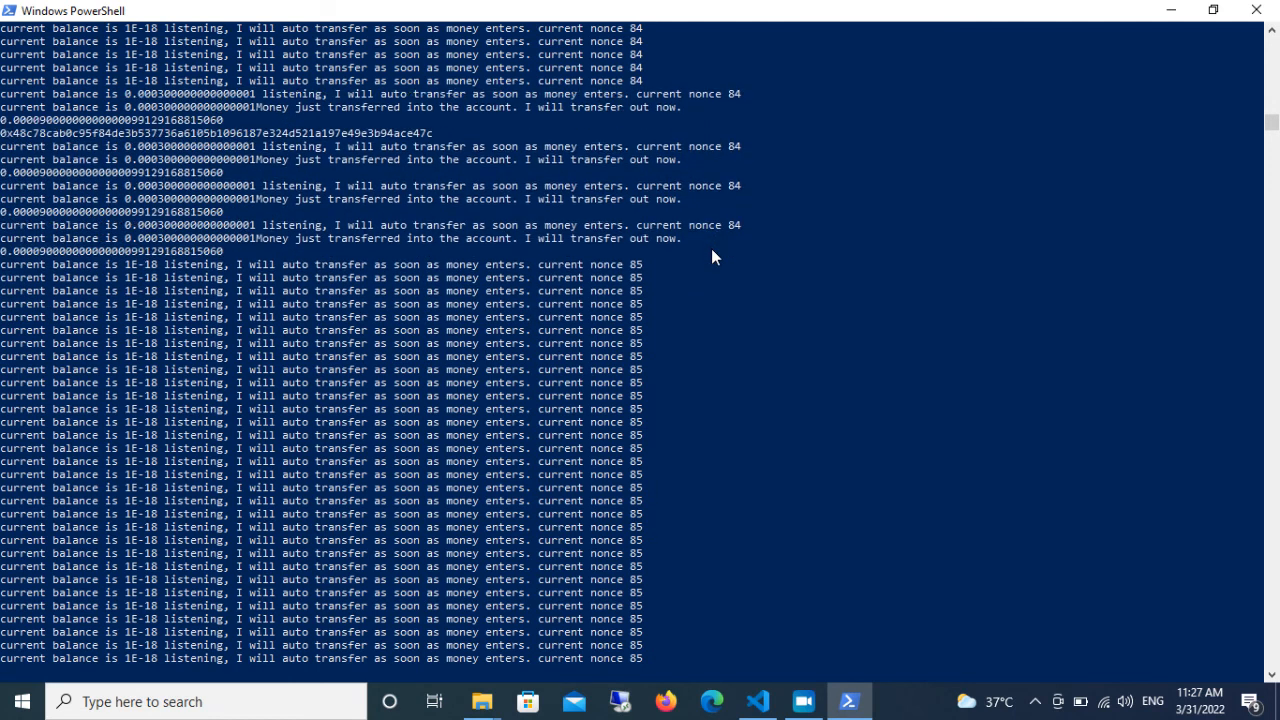
scroll("down", 3)
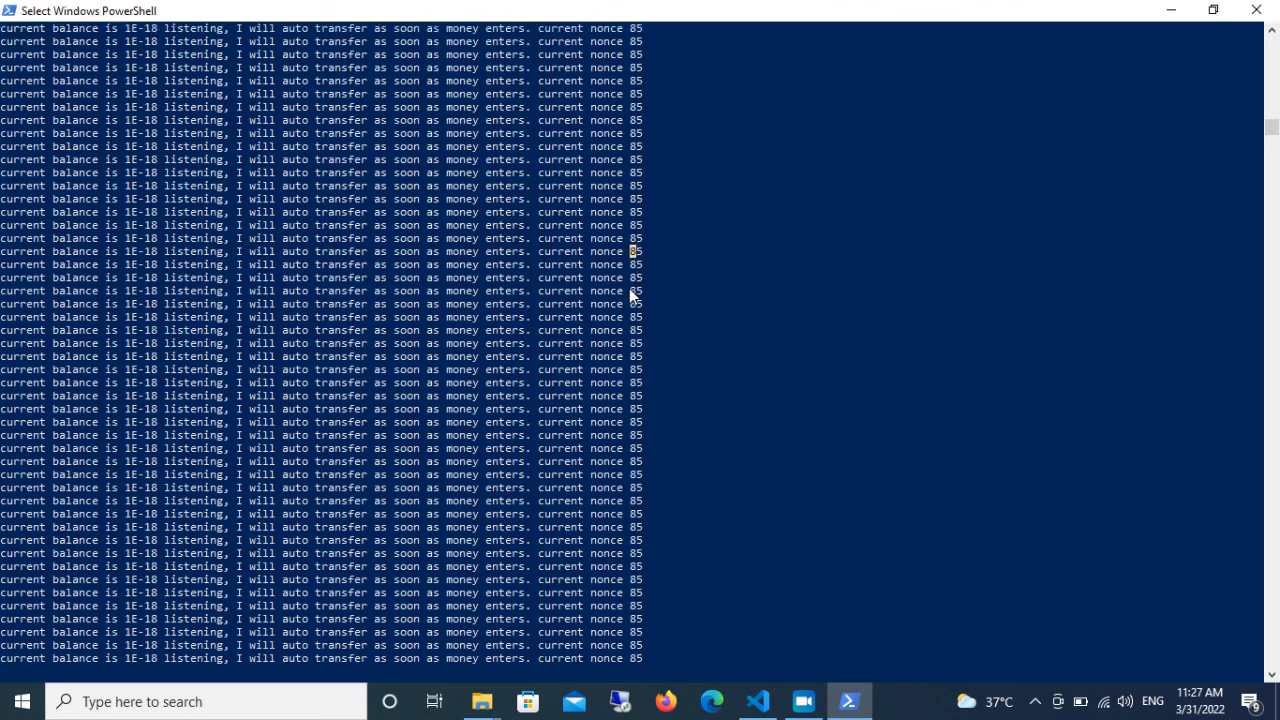
mouse_move(634, 266)
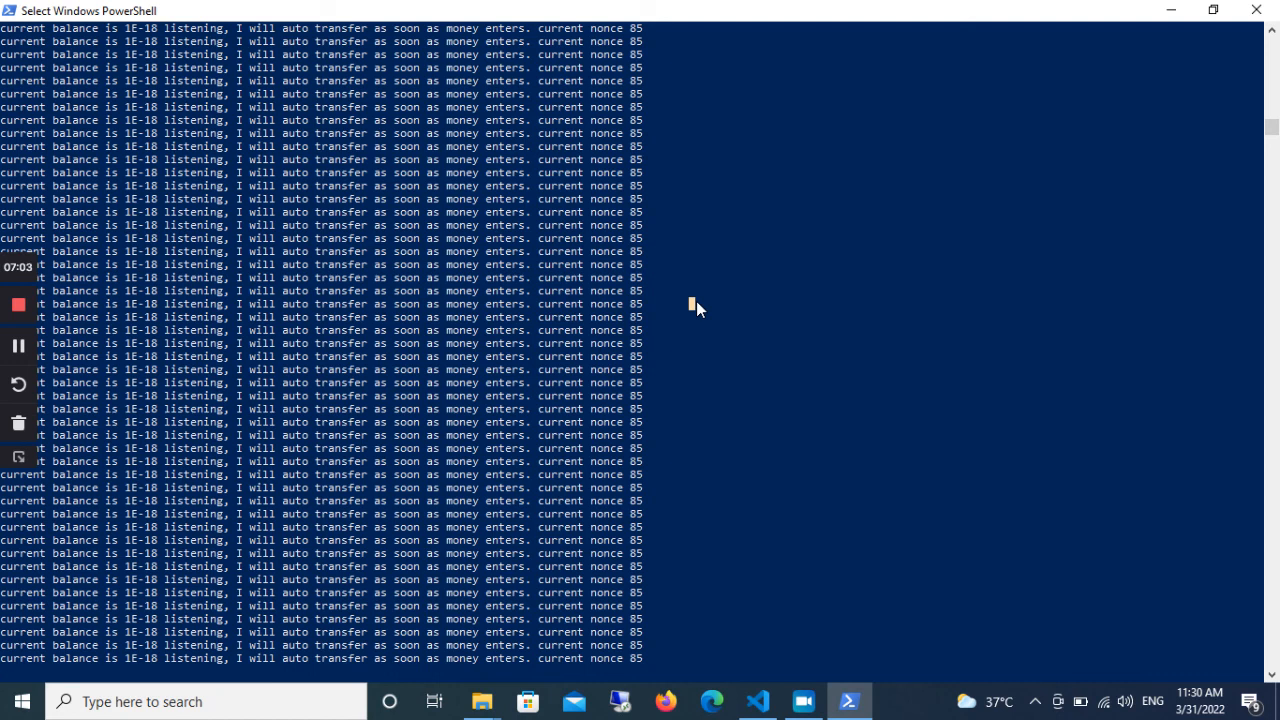
mouse_move(808, 291)
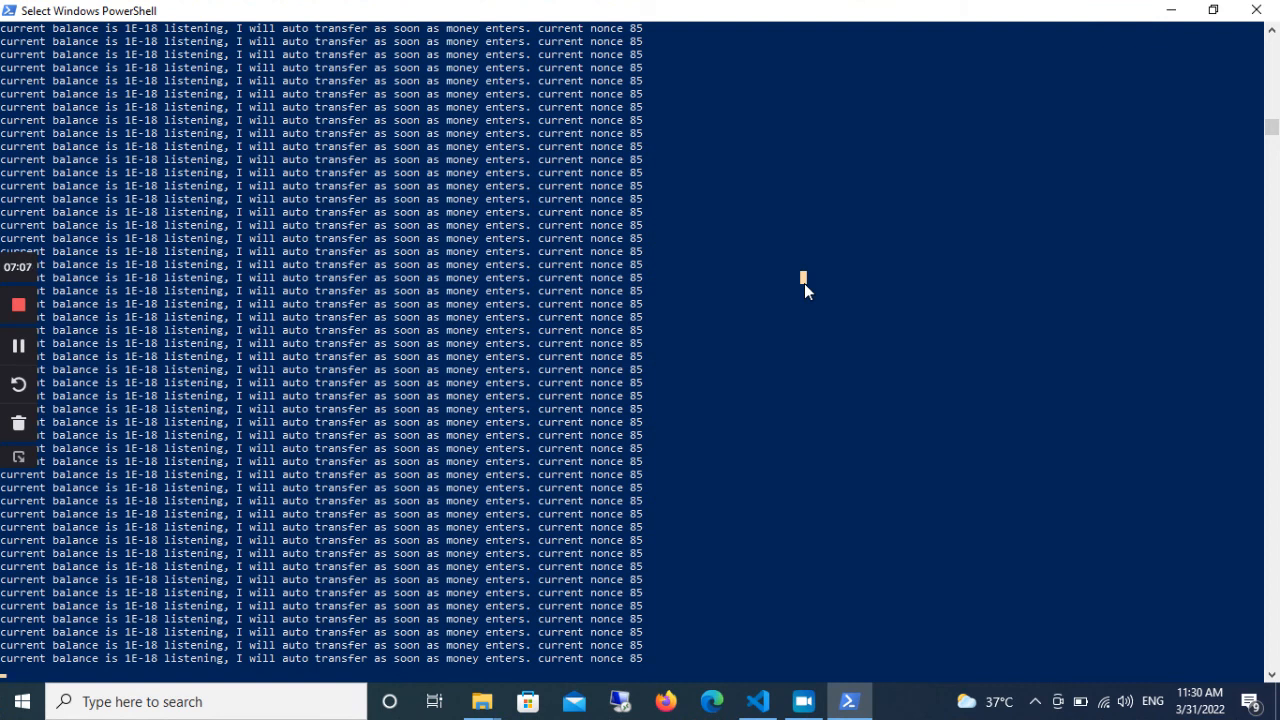